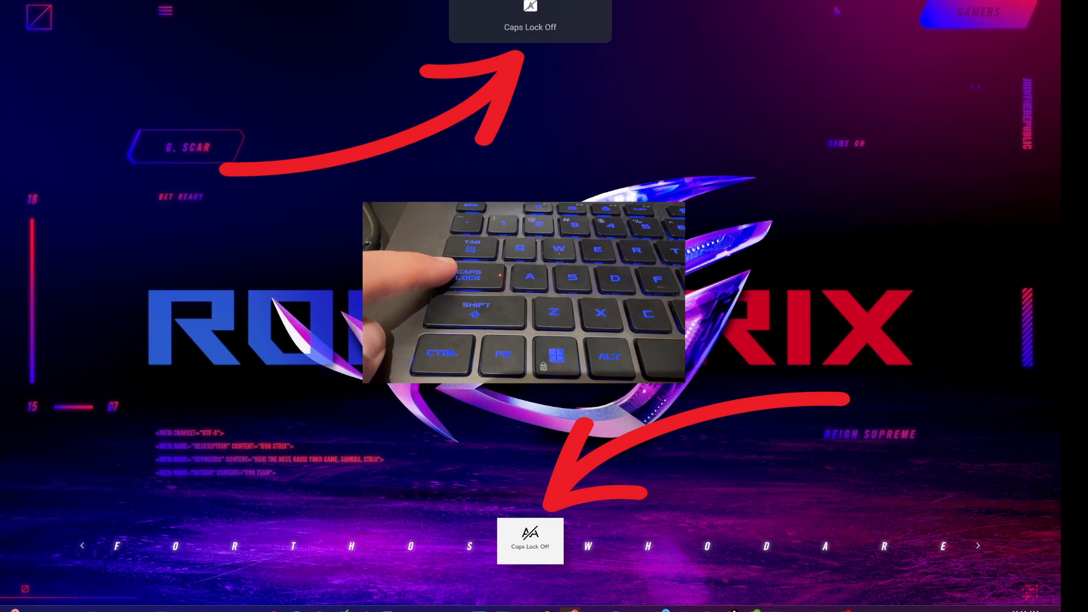
Press Caps Lock to display the Caps Lock on-screen notification.
key(capslock)
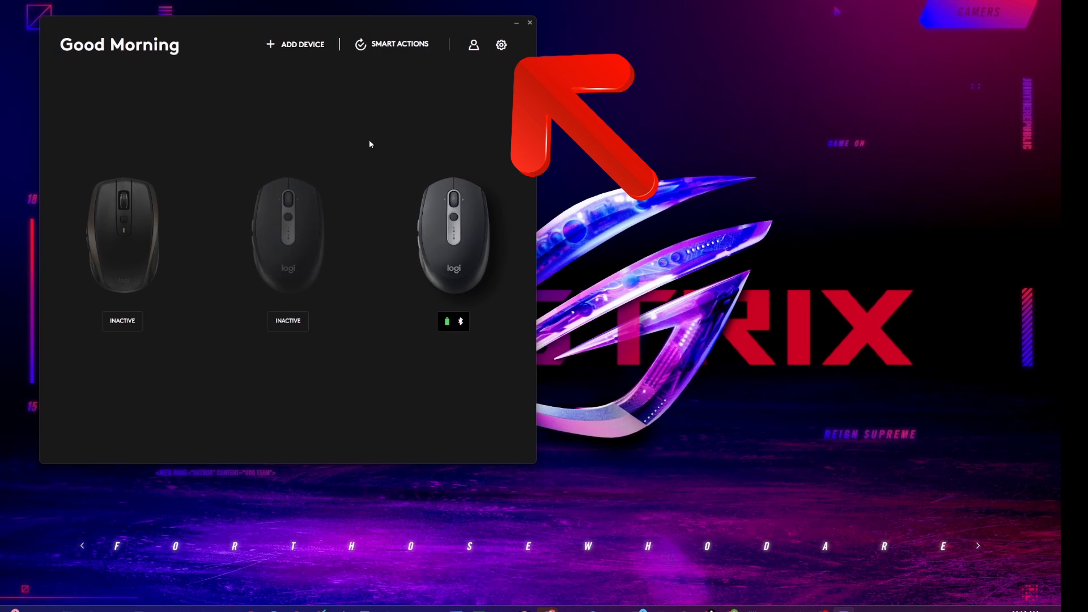
Toggle off the 'Caps lock, Num lock, Scroll lock and Fn lock notifications' setting and test Caps Lock.
click(500, 44)
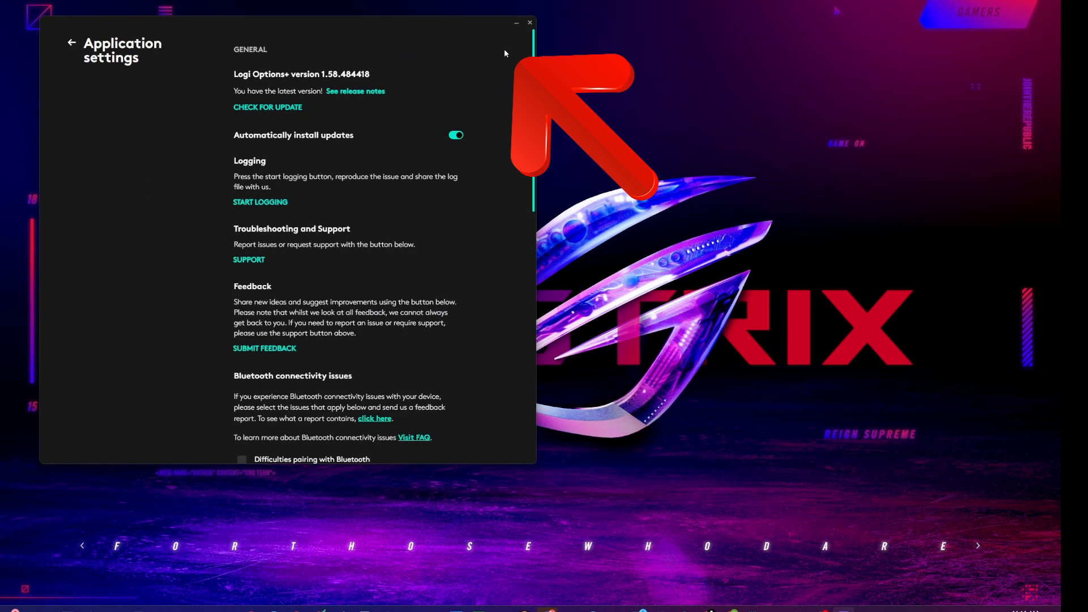
scroll(down, 3)
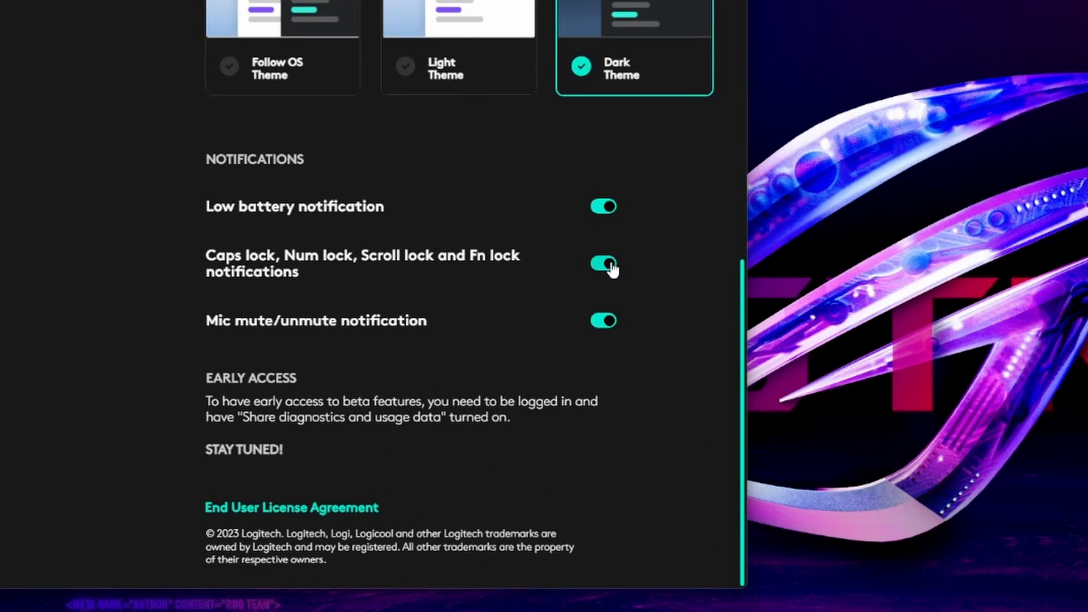
click(603, 264)
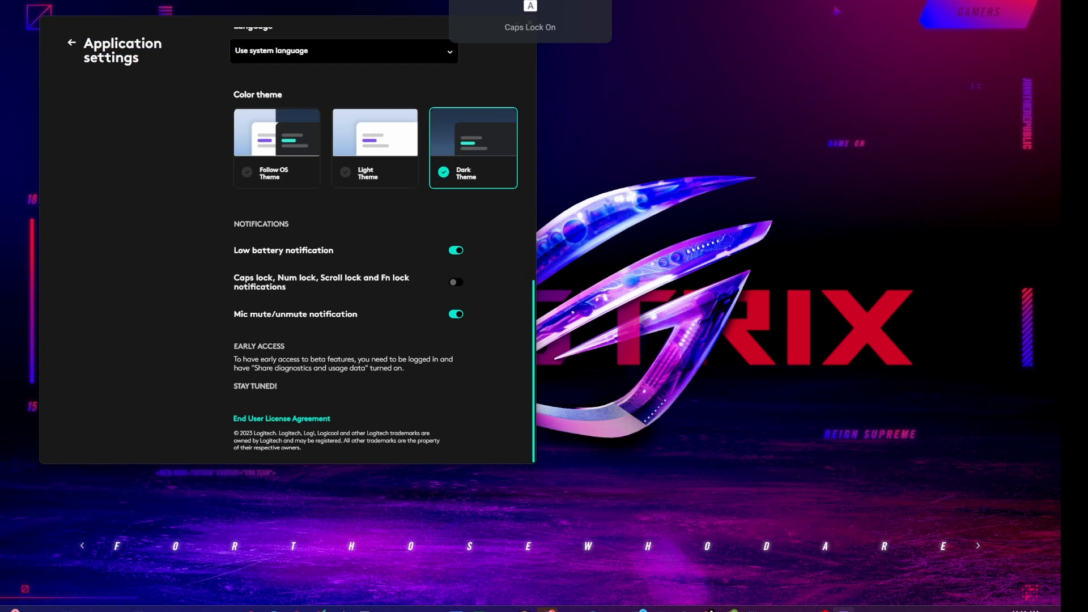
key(capslock)
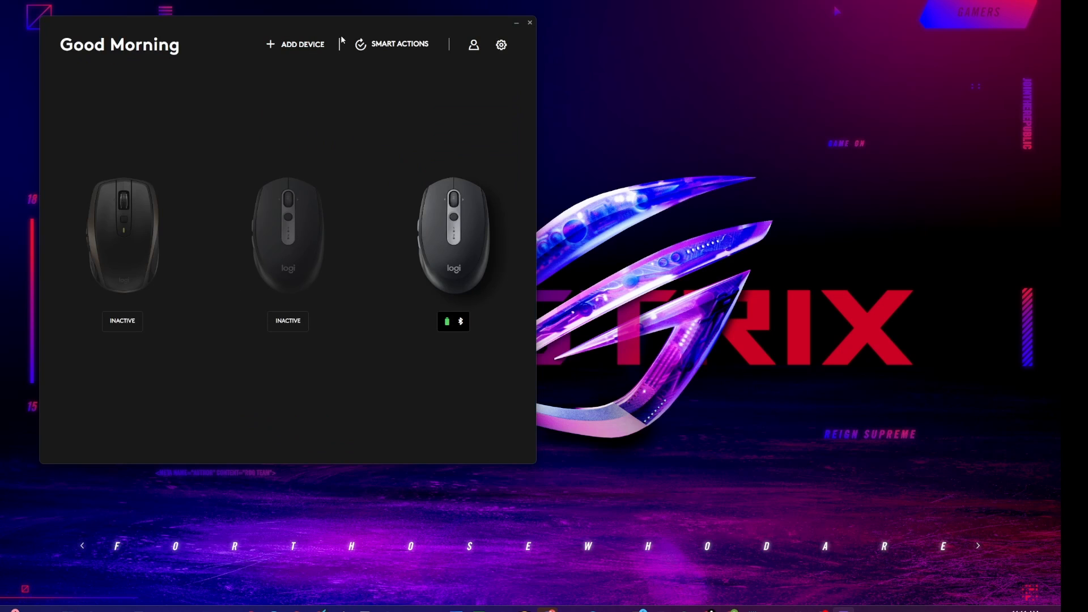
Recheck the Notifications settings to confirm the lock key toggle stays off.
click(501, 45)
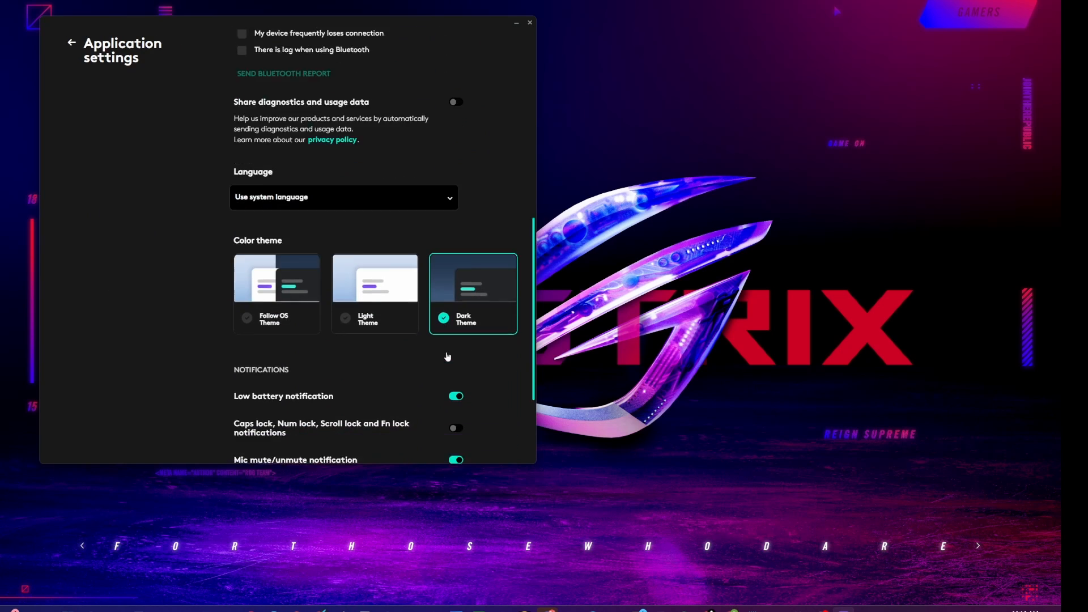
scroll(down, 3)
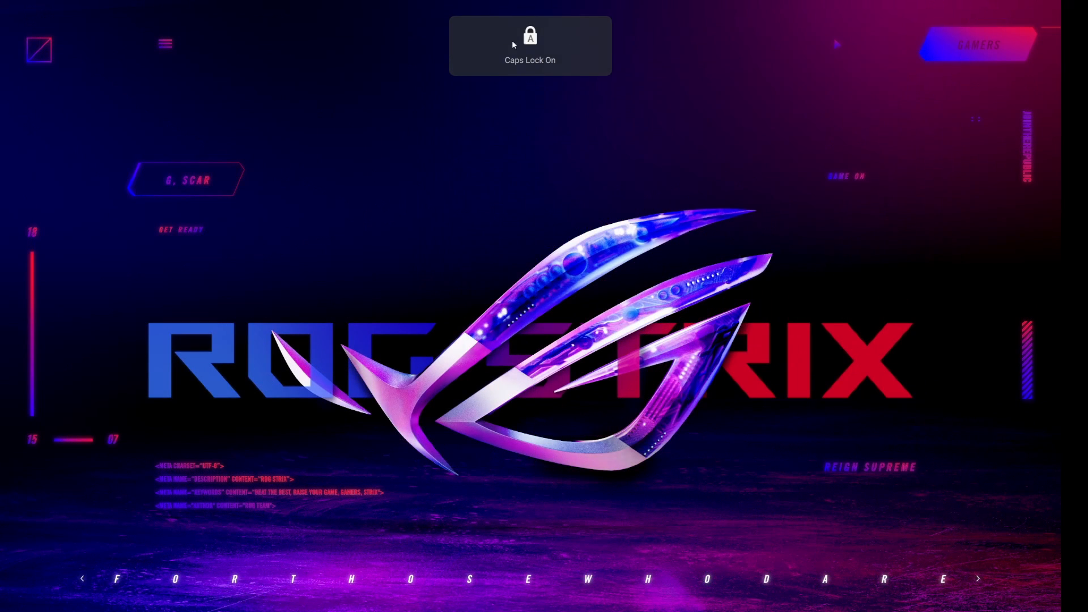
Press Caps Lock to see whether the notification still appears.
key(capslock)
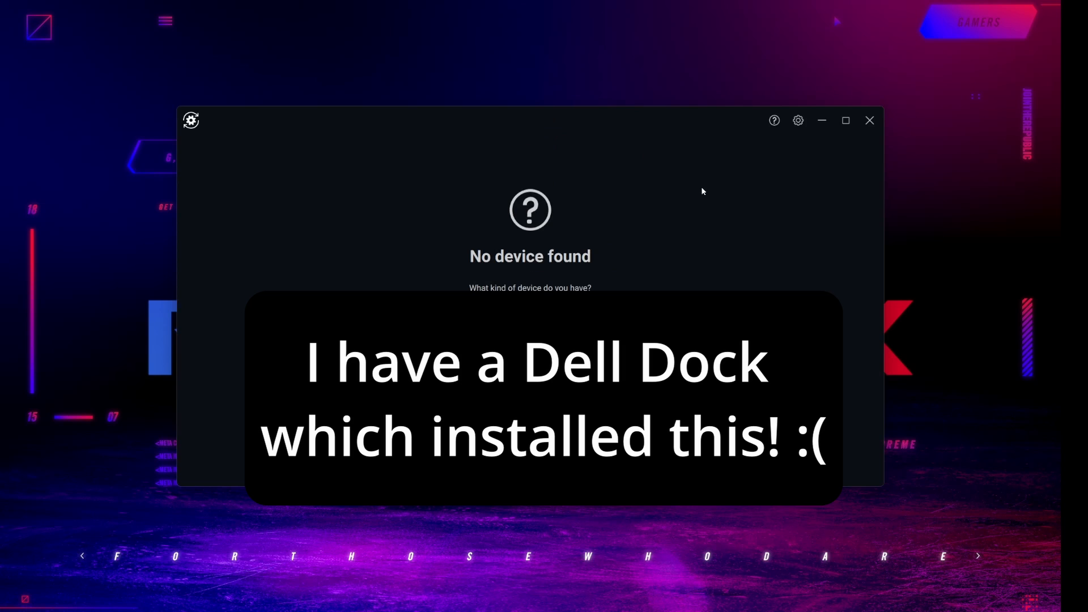
Uncheck 'Enable lock key notifications' under General > On Screen Notifications.
click(798, 120)
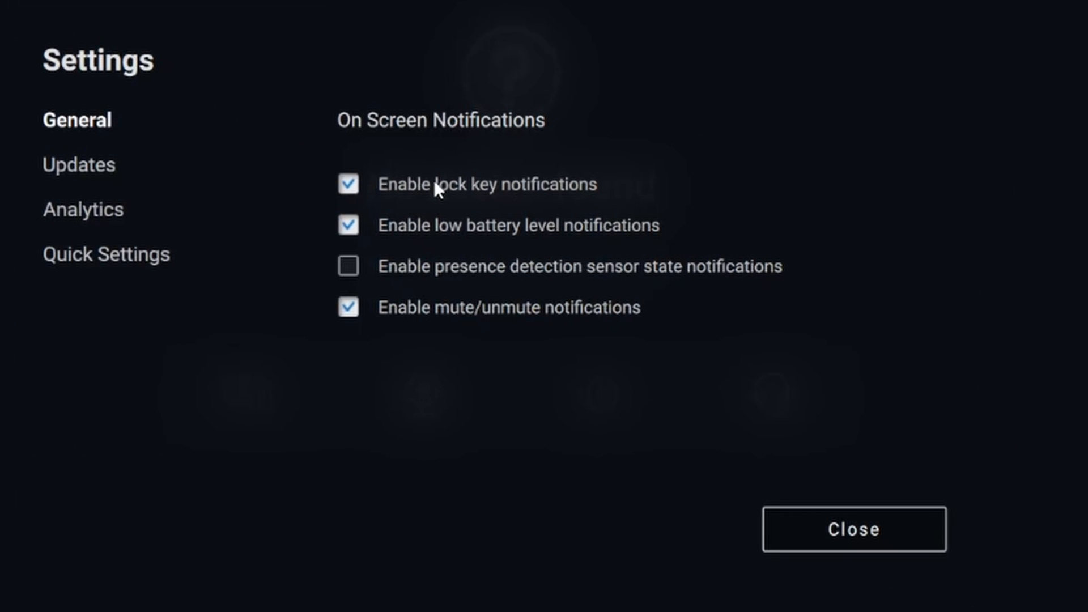
click(349, 184)
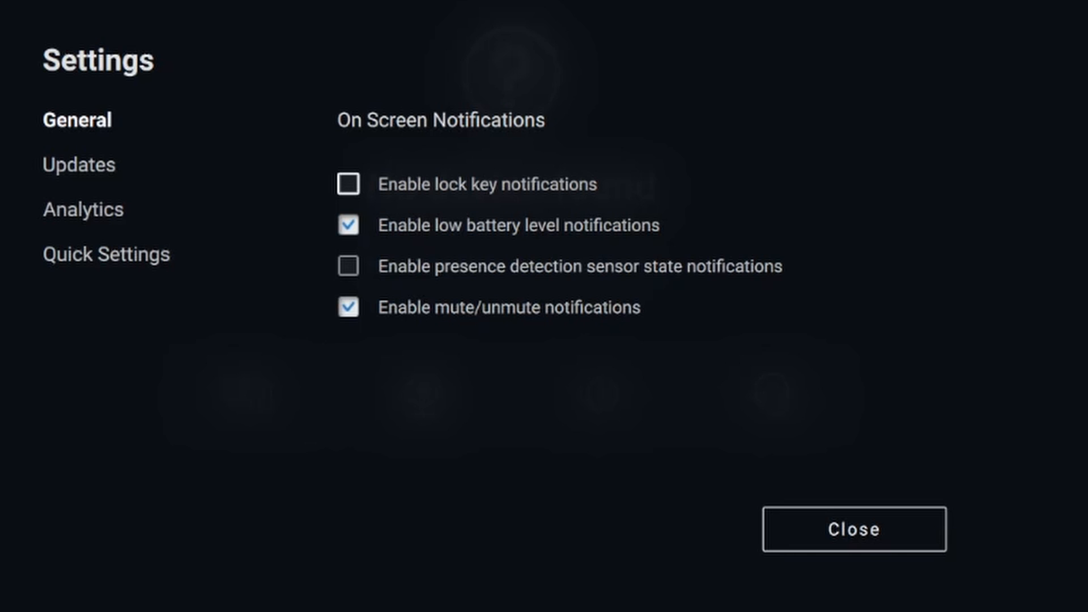
mouse_move(316, 216)
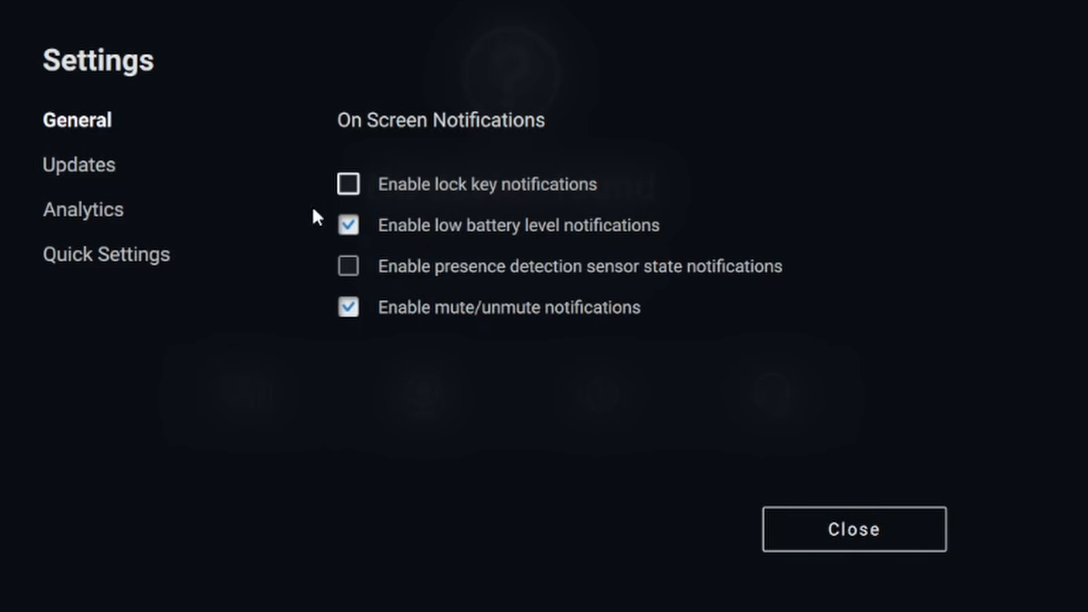